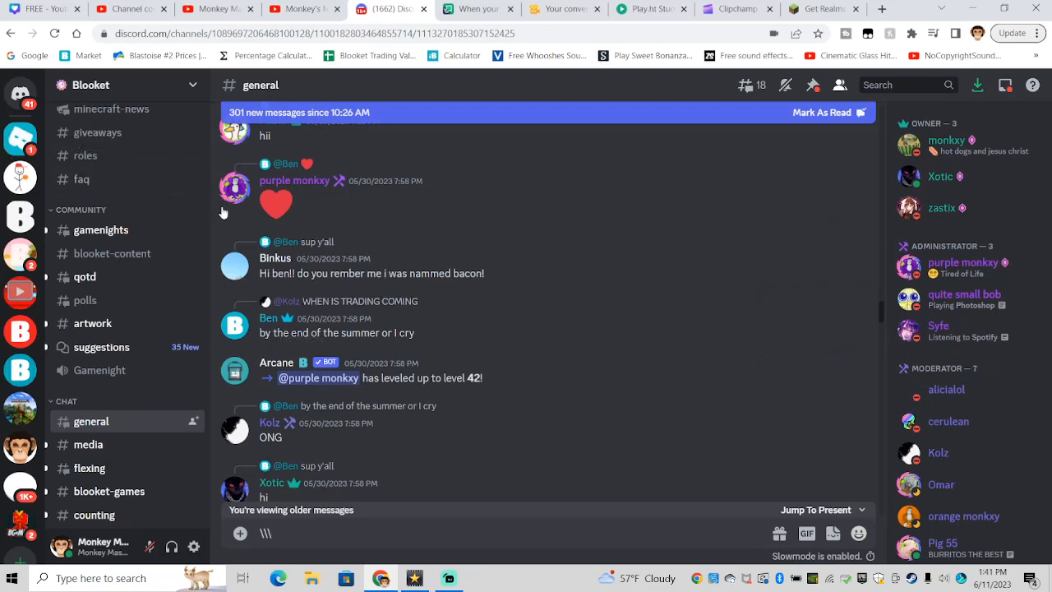
pyautogui.moveTo(287, 322)
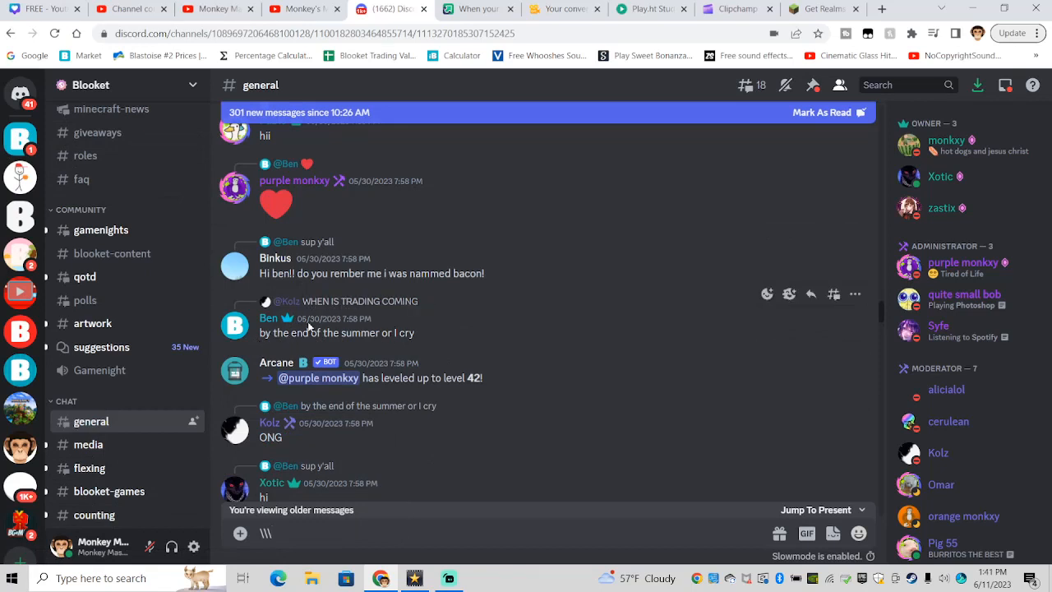
pyautogui.moveTo(595, 264)
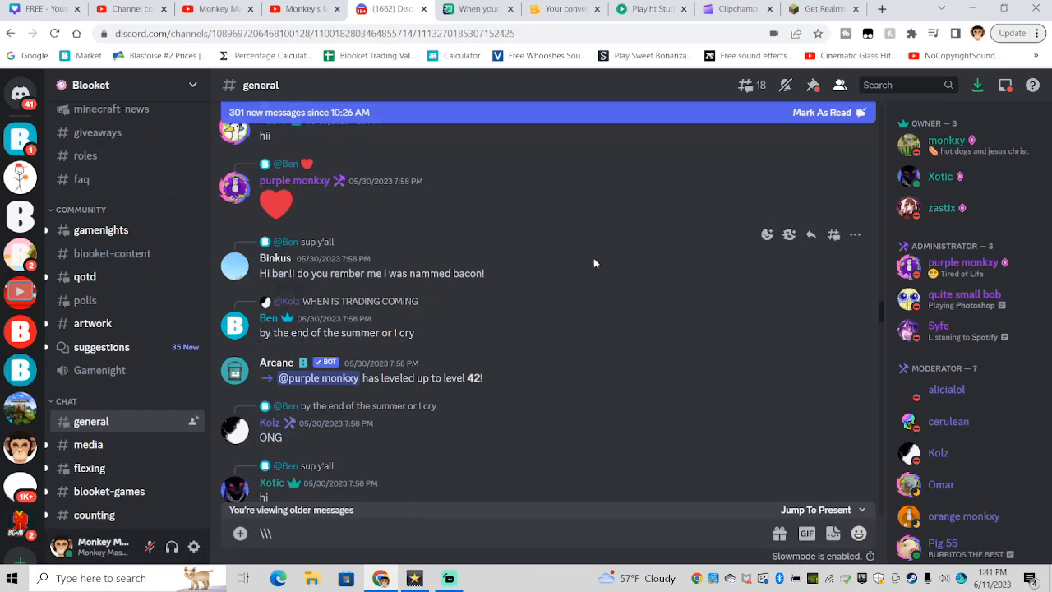